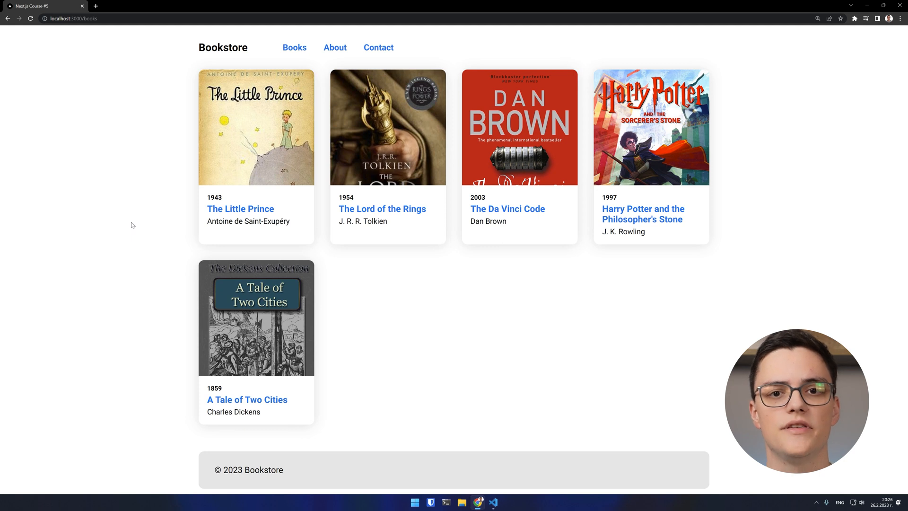
pyautogui.moveTo(247, 399)
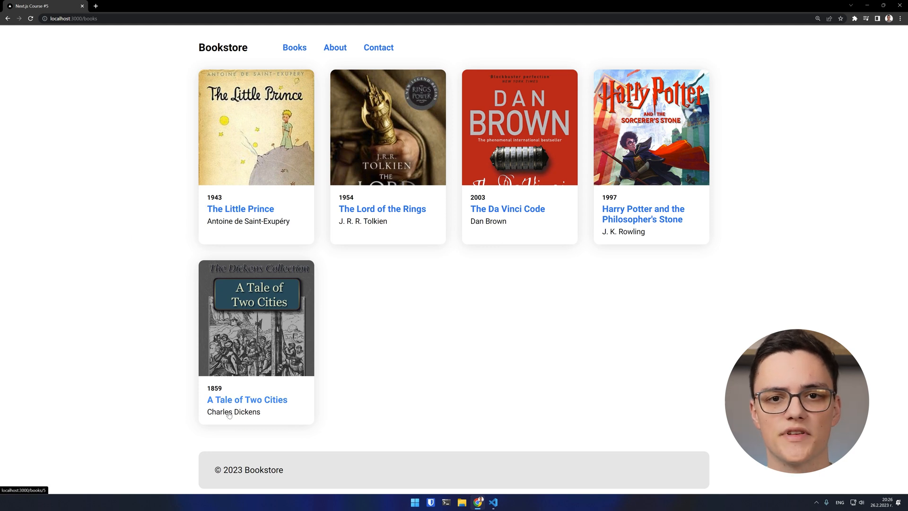
# - Switch from the /books page in Chrome to the bookstore project in VS Code
pyautogui.click(492, 502)
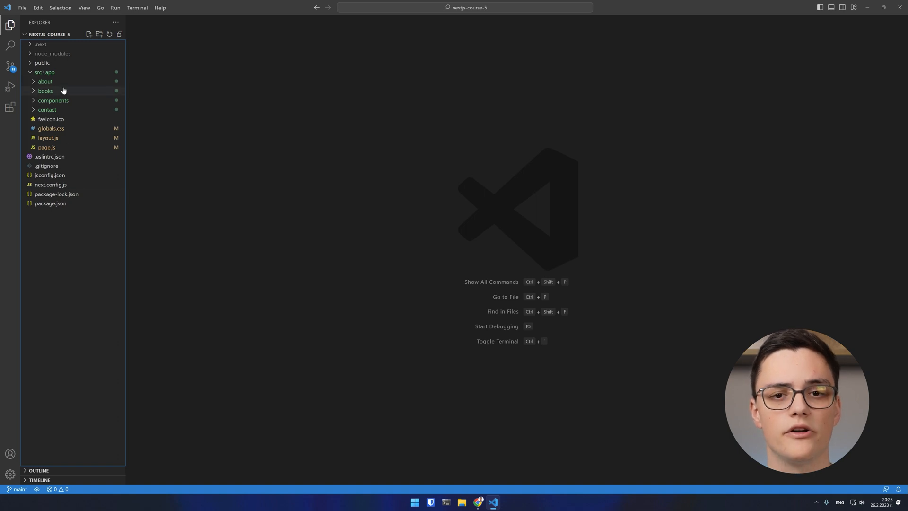
# - Create books/error.js as a 'use client' Error component taking error and reset, wrapped in a div.error
pyautogui.click(89, 34)
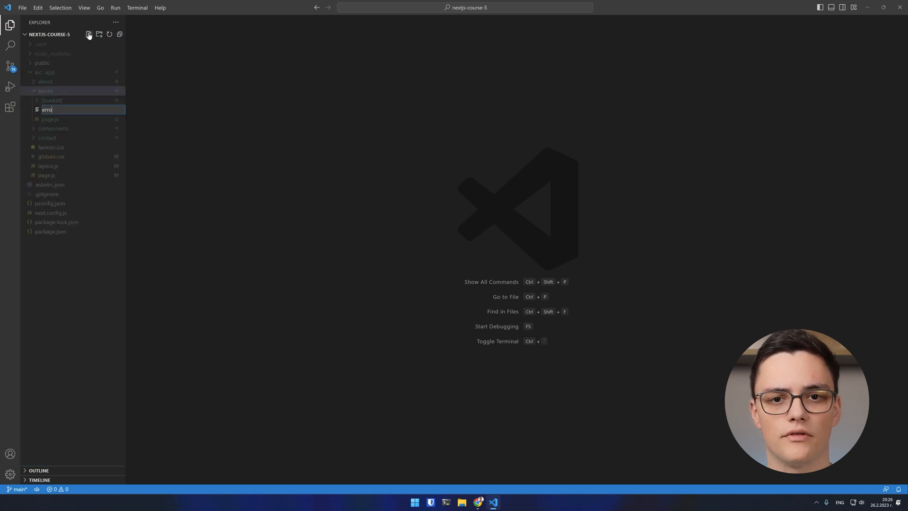
pyautogui.write('const Error = ({ }) => (')
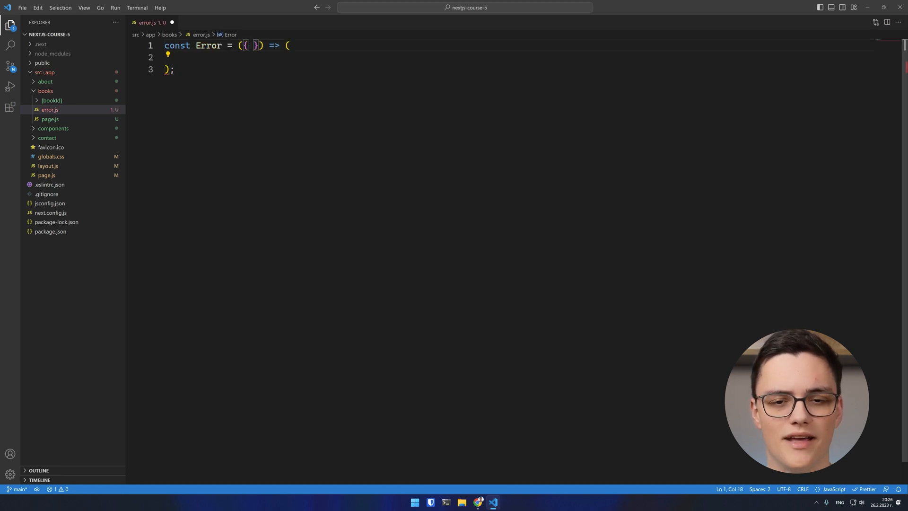
pyautogui.write('error, reset')
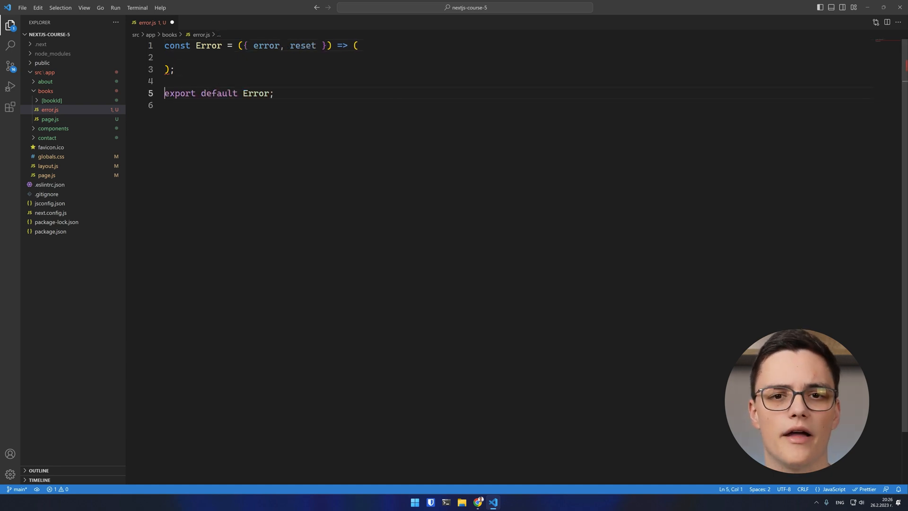
pyautogui.write('<div')
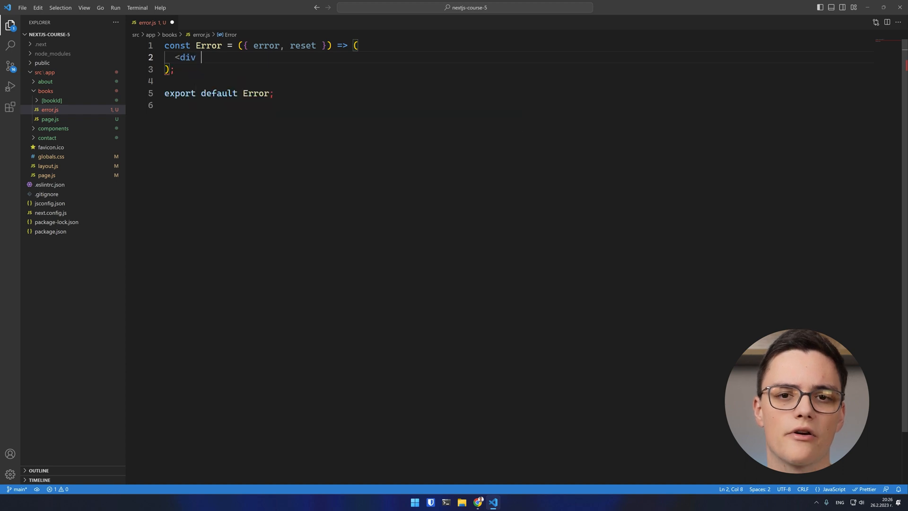
pyautogui.write('className="e"')
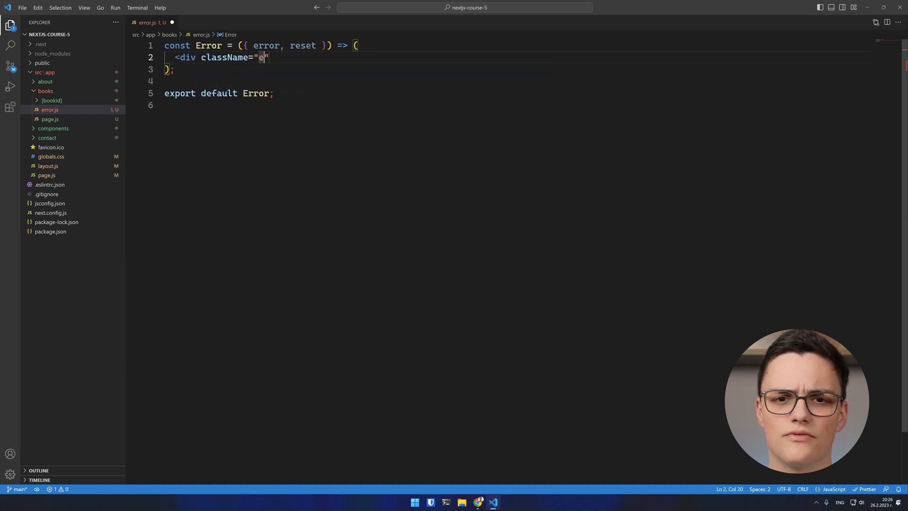
pyautogui.write('rror">')
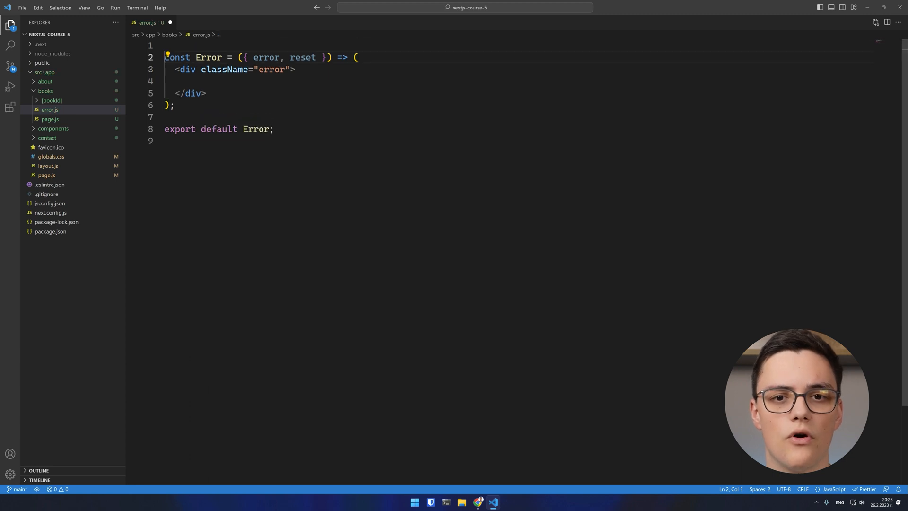
pyautogui.write("'use client';")
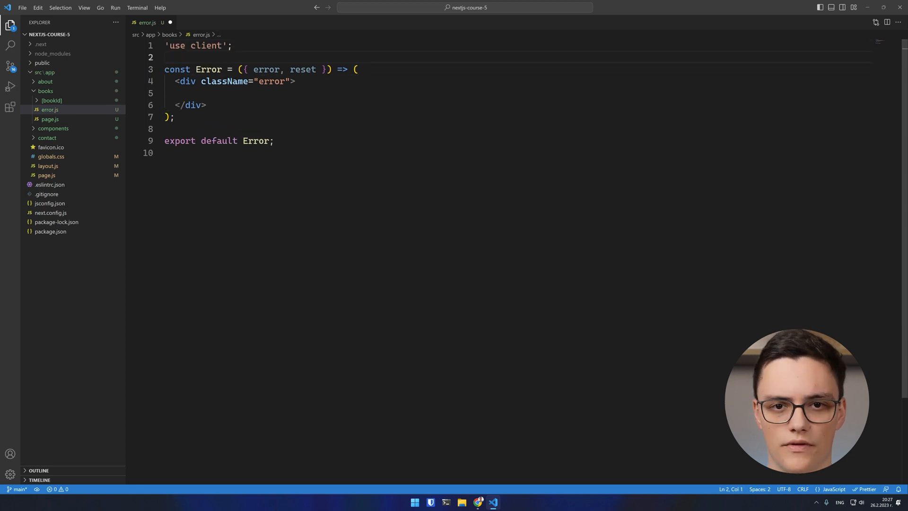
# - Render an h3 heading, a paragraph with error.message and a Retry button calling reset
pyautogui.write('<h3>An error occured!</h3>')
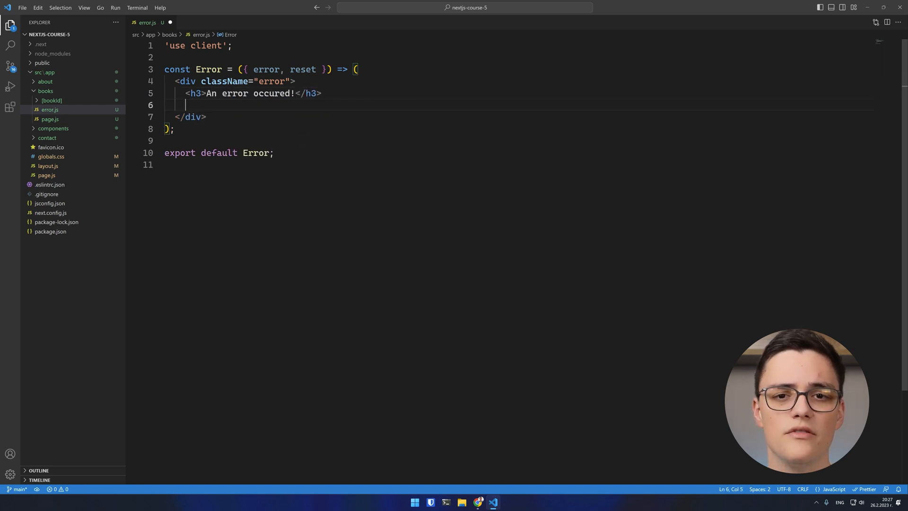
pyautogui.write('<p>{error.}</p>')
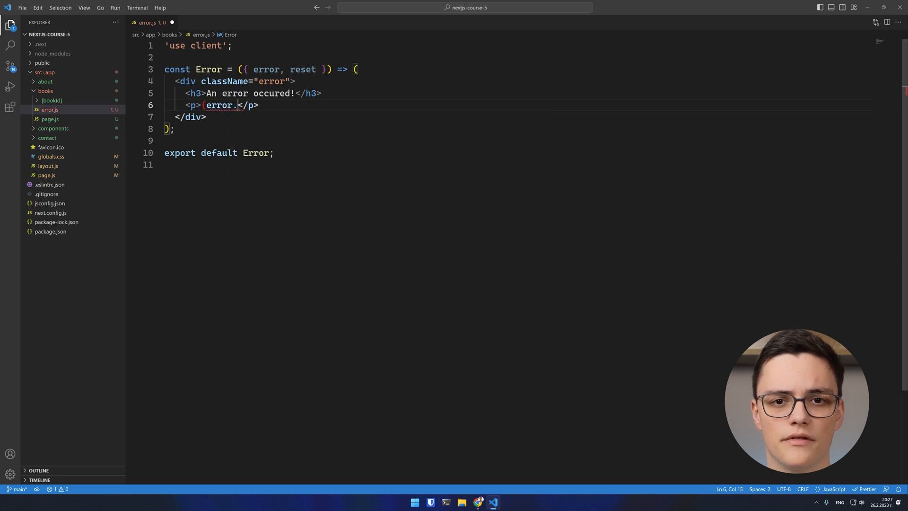
pyautogui.write('message}')
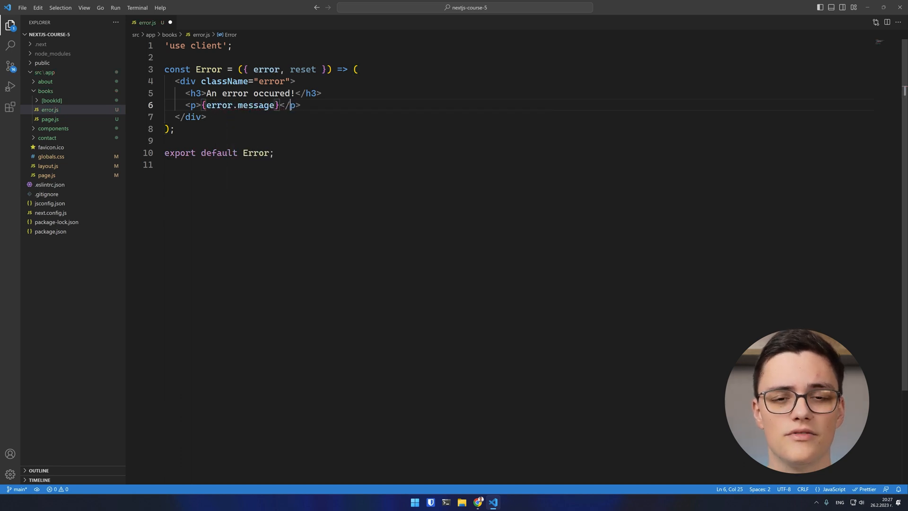
pyautogui.write('<button onClick={reset}></button>')
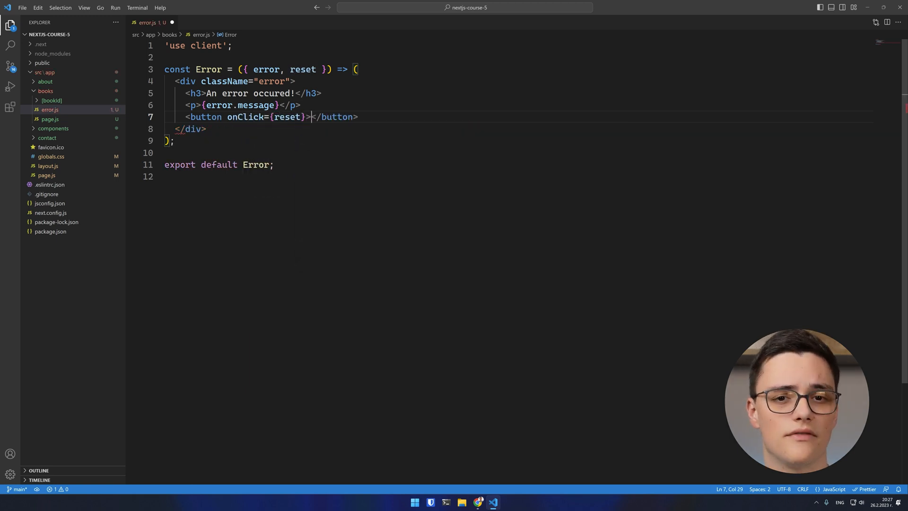
pyautogui.write('Retry')
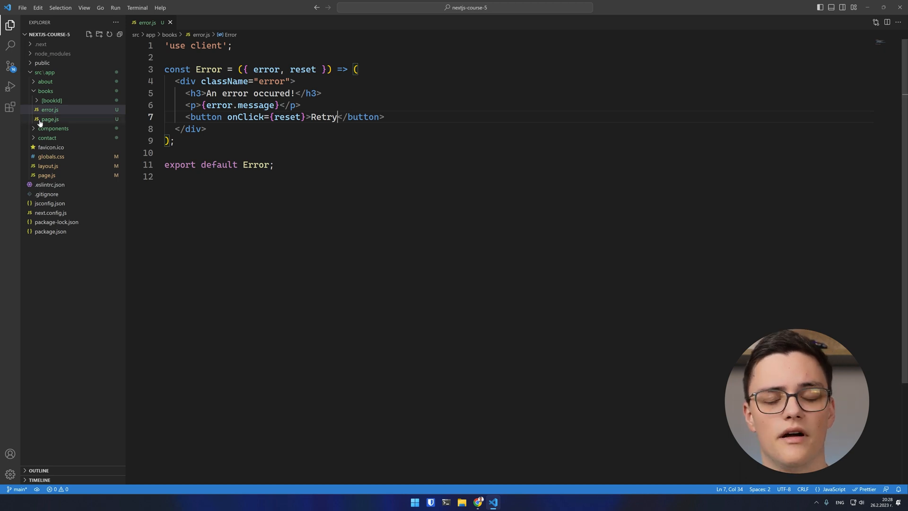
# - Add throw new Error('Could not retrive the books!') at the top of books/page.js and check it in the browser
pyautogui.click(50, 119)
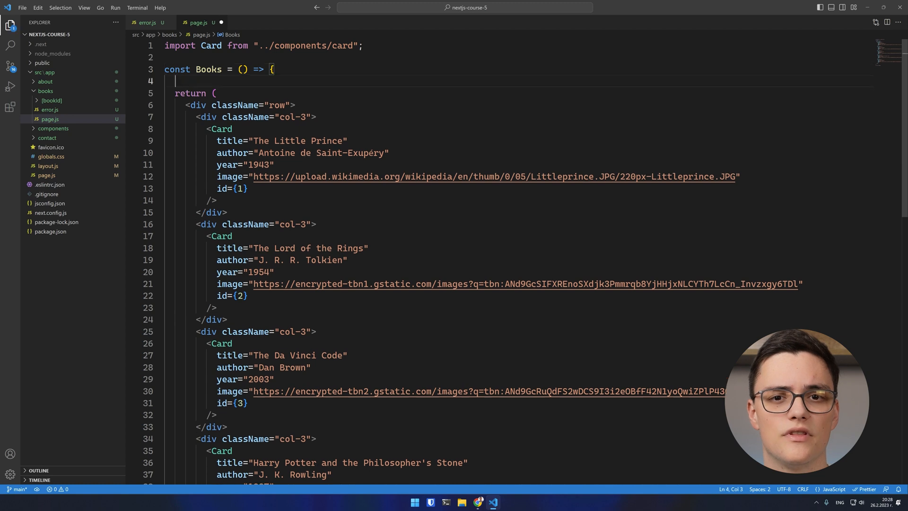
pyautogui.write("throw new Error('C');")
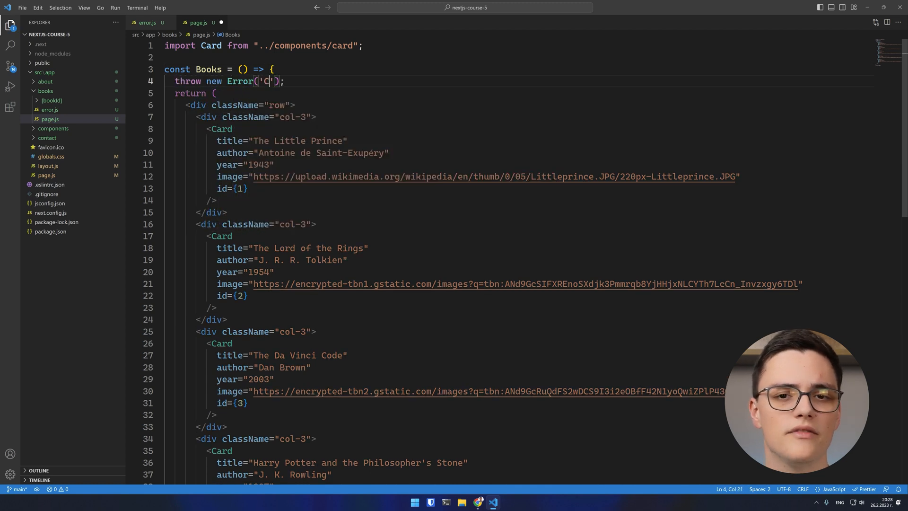
pyautogui.write('ould not retrive')
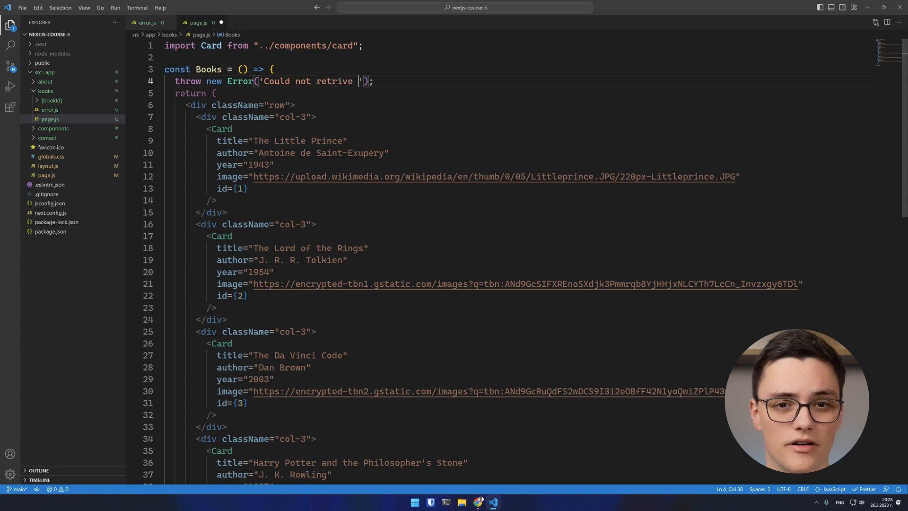
pyautogui.write('the books!')
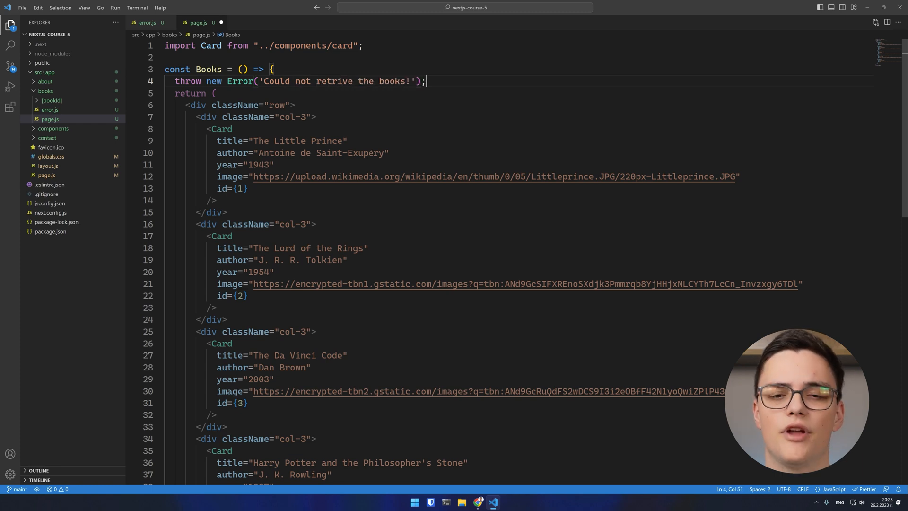
pyautogui.press('Enter')
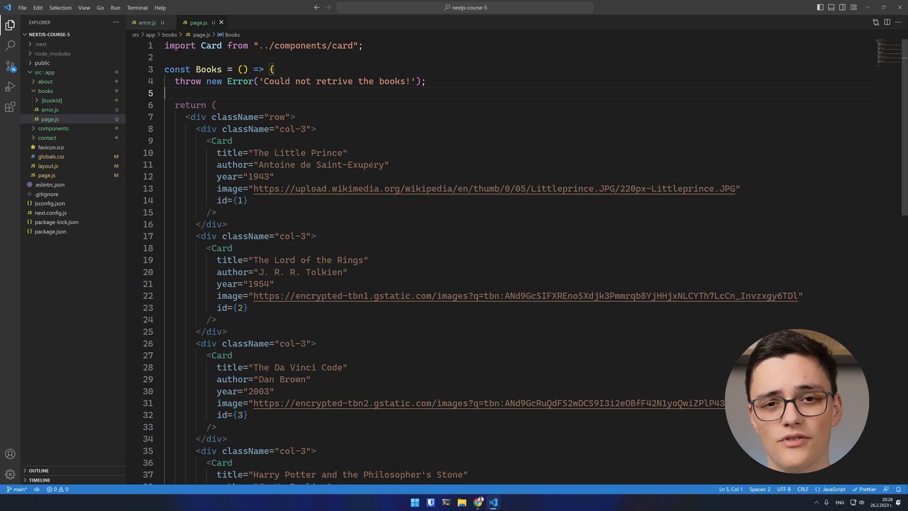
pyautogui.click(479, 502)
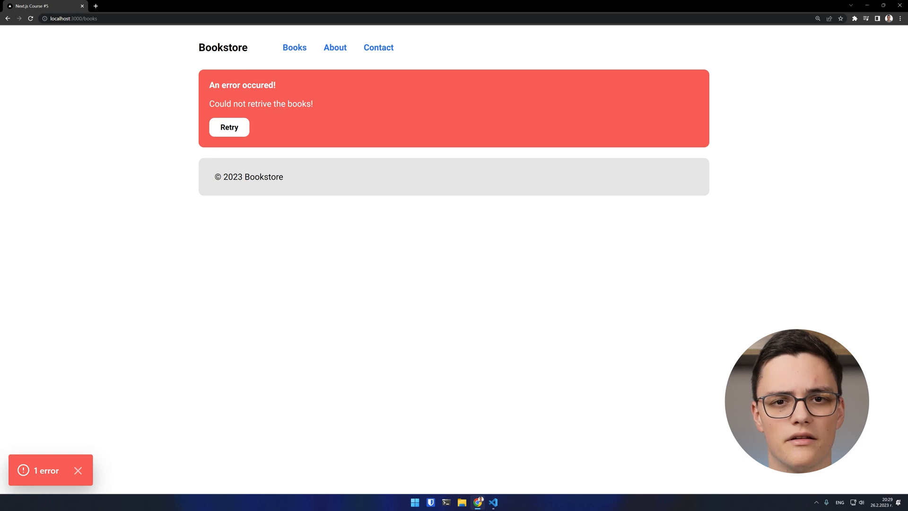
# - Comment out the throw and confirm Retry reloads the books list
pyautogui.click(493, 503)
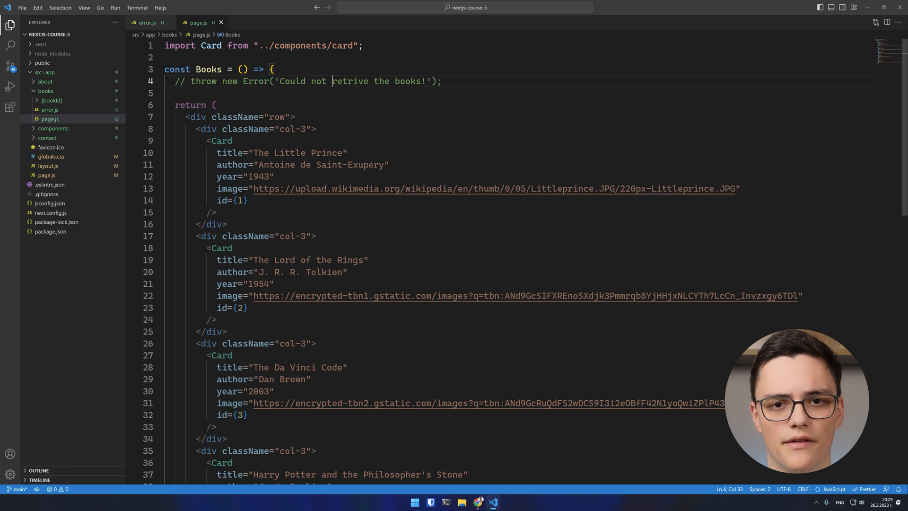
pyautogui.click(479, 502)
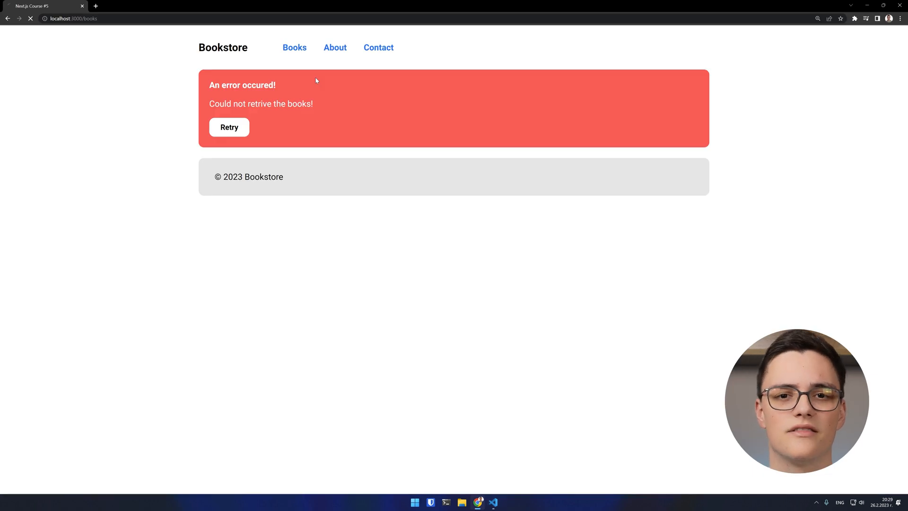
pyautogui.click(229, 127)
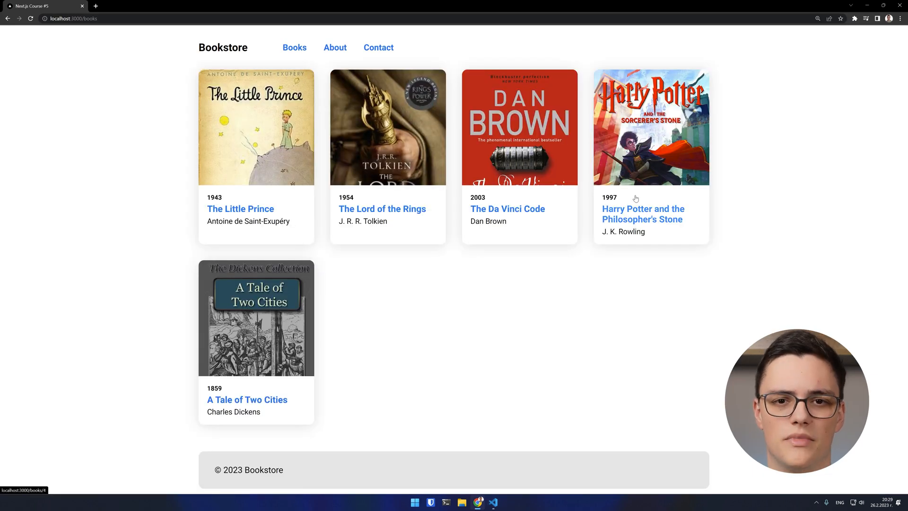
# - Restore the throw and confirm Retry keeps showing the error box
pyautogui.click(493, 502)
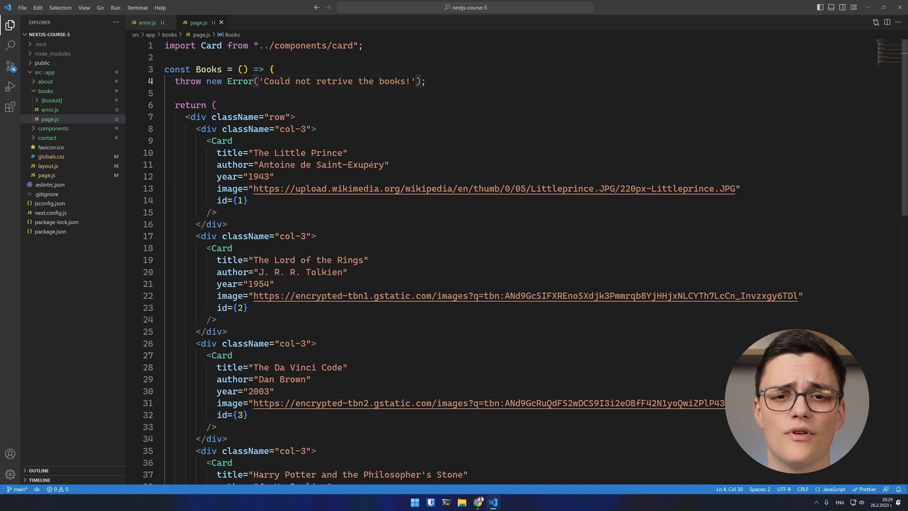
pyautogui.click(478, 501)
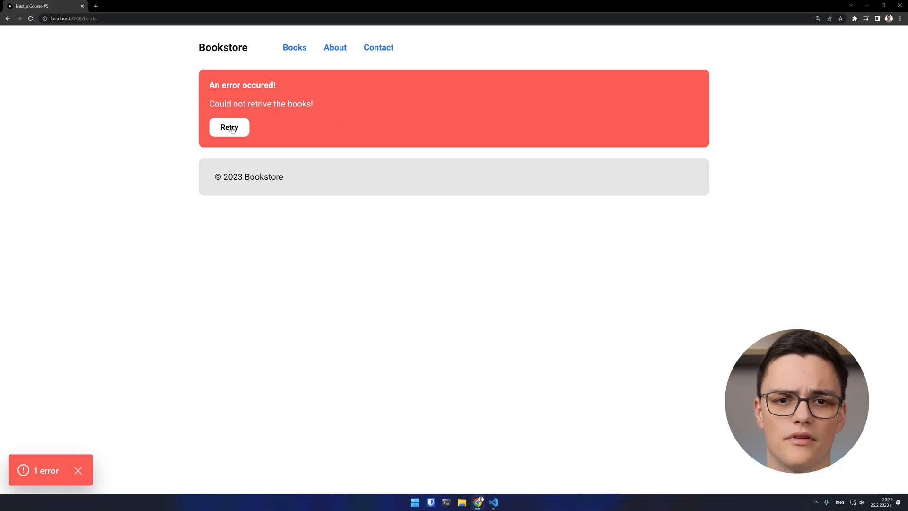
pyautogui.click(493, 503)
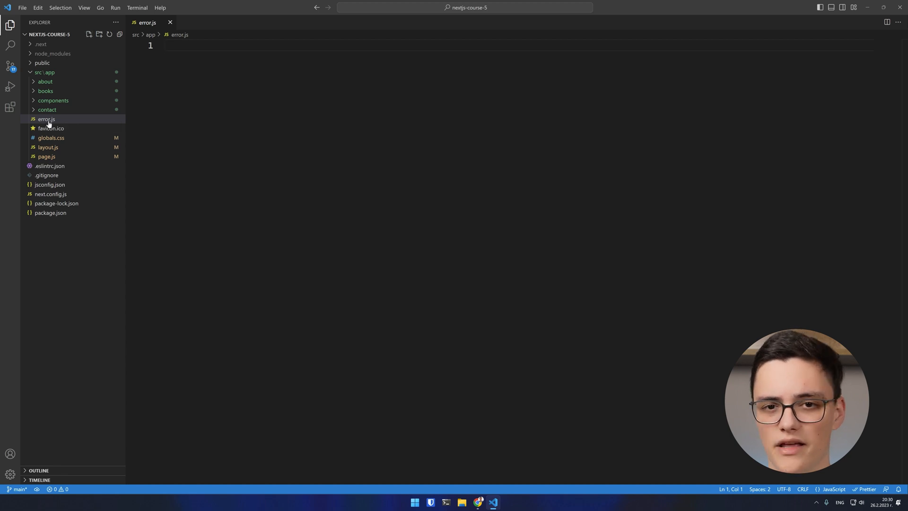
# - Rename the root file to global-error.js and define GlobalError taking error and reset
pyautogui.doubleClick(46, 119)
pyautogui.write('global-')
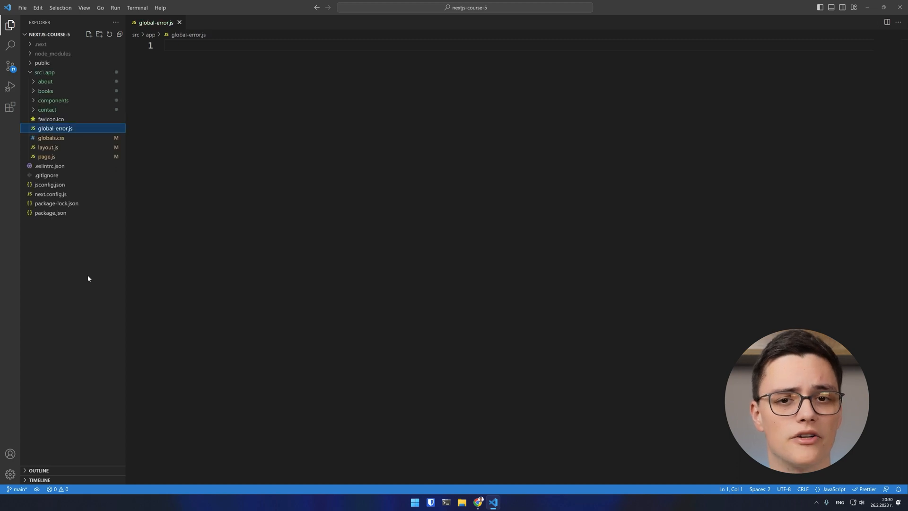
pyautogui.write('const GlobalError = ({ error, reset }) => (')
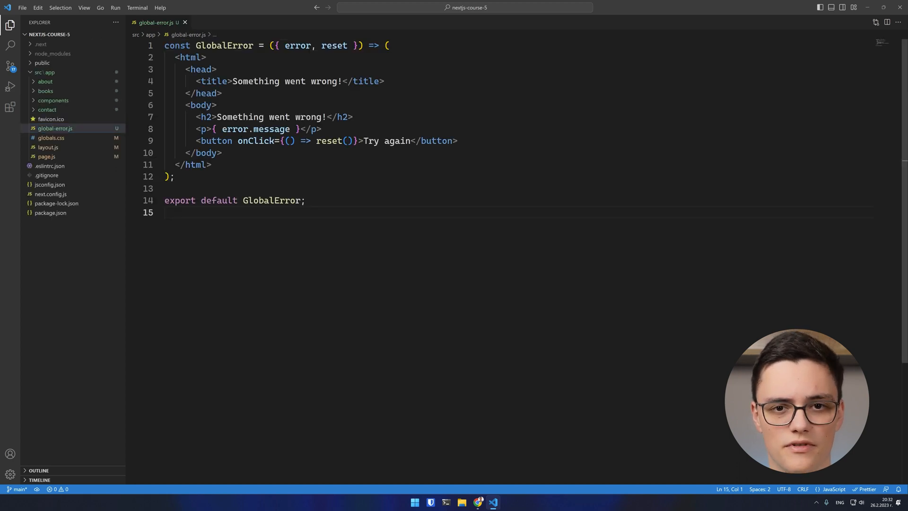